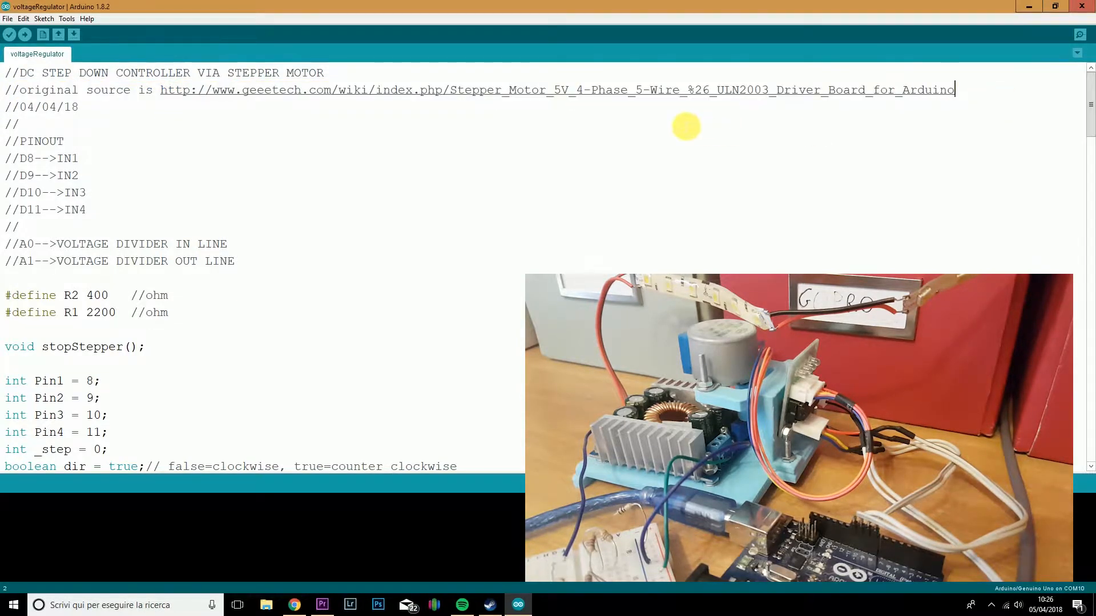
Review the sketch's A1 pinout comment, the OUT-voltage read lines and the Vreq serial read
double_click(29, 157)
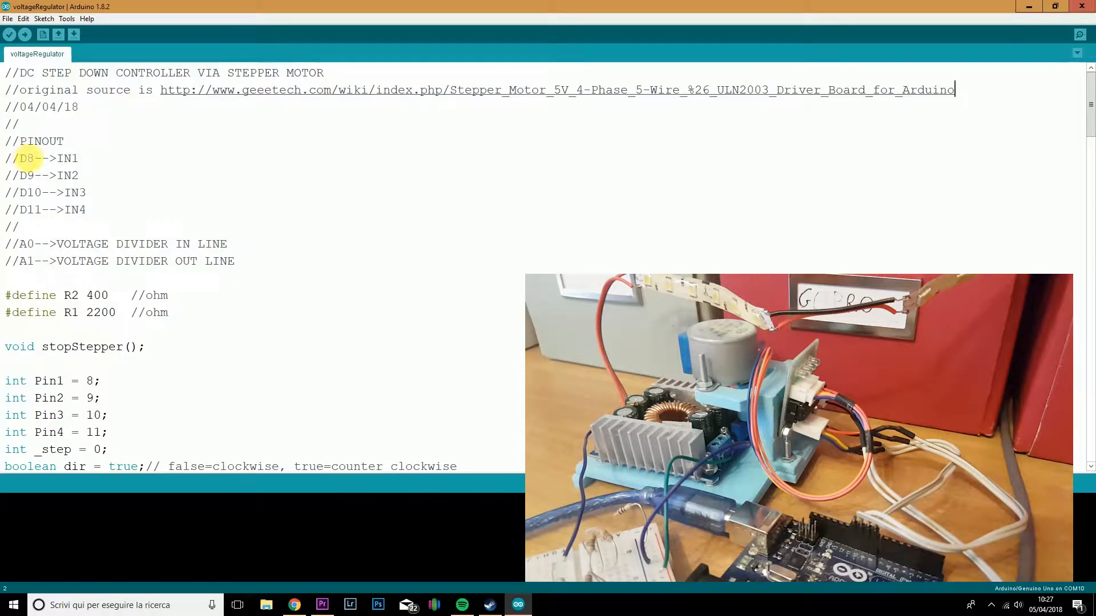
left_click_drag(24, 157, 69, 192)
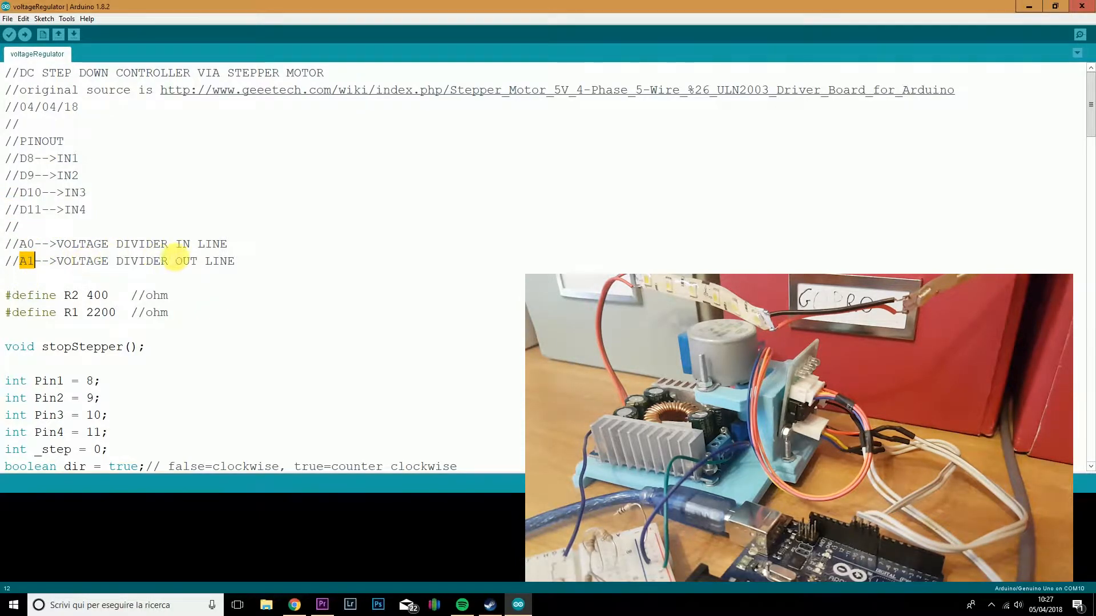
scroll("down", 3)
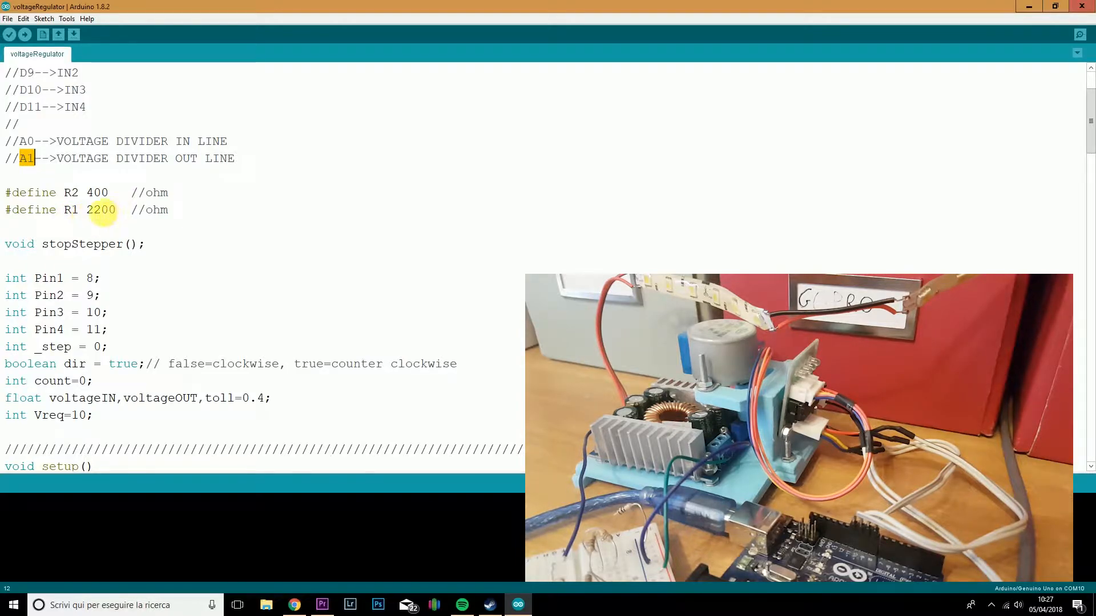
scroll("down", 3)
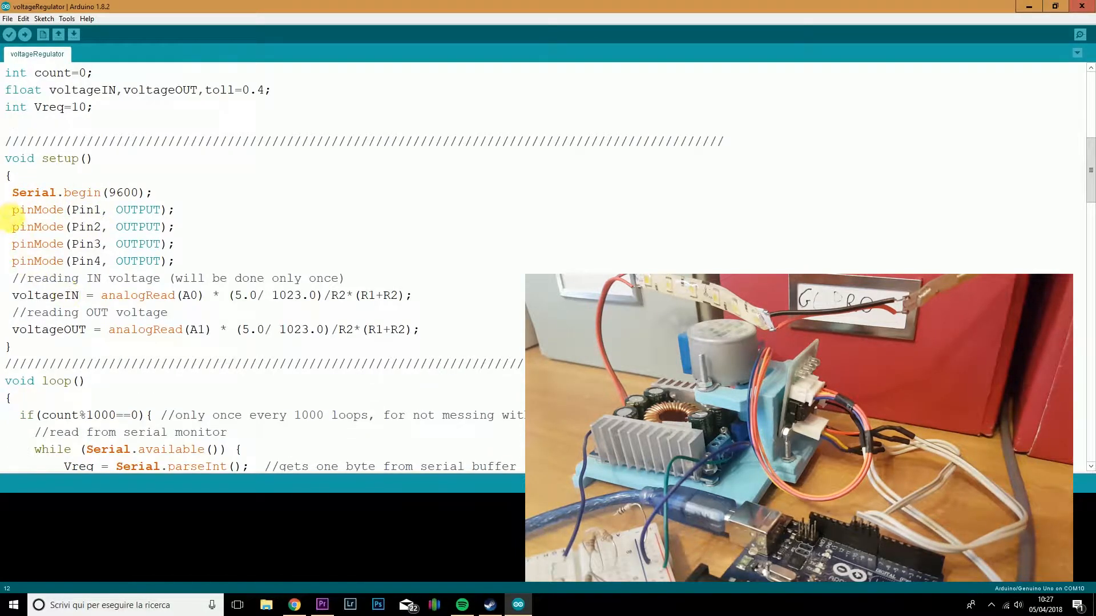
left_click_drag(11, 210, 173, 260)
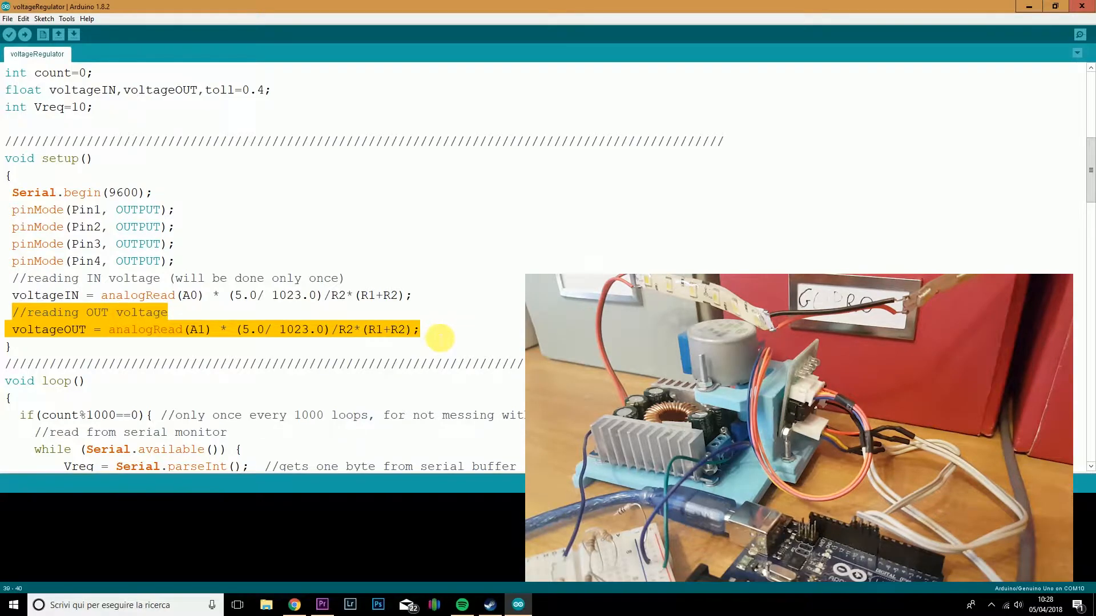
scroll("down", 3)
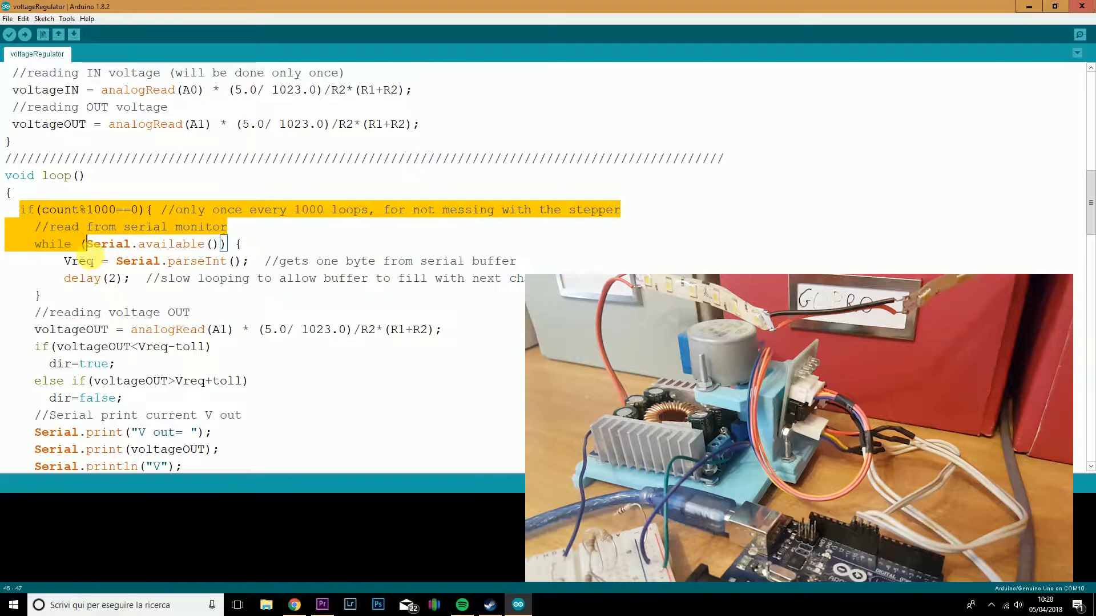
left_click(98, 210)
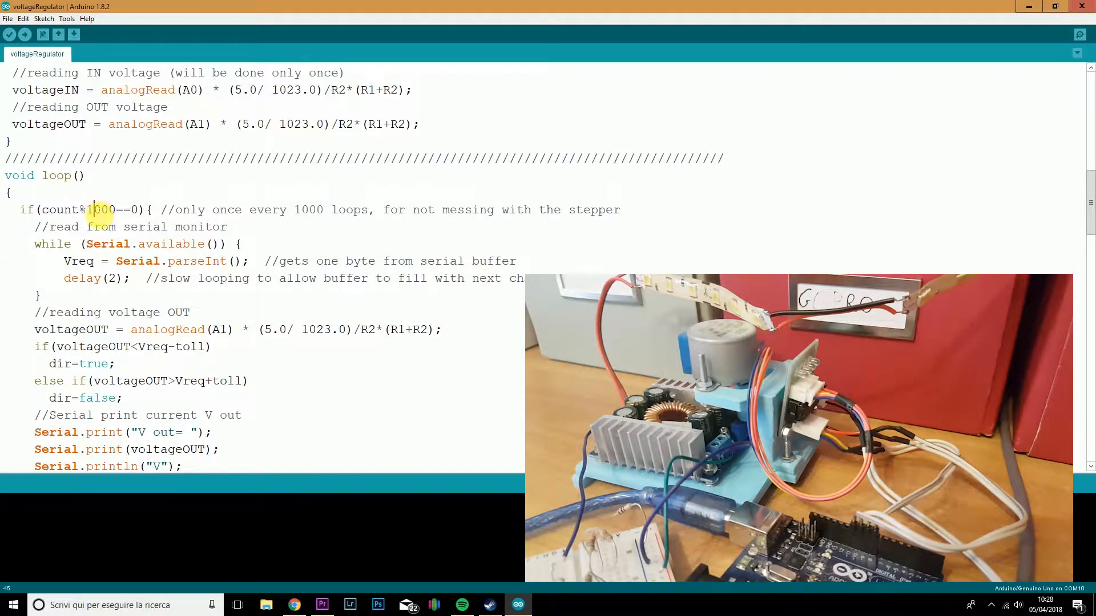
double_click(107, 245)
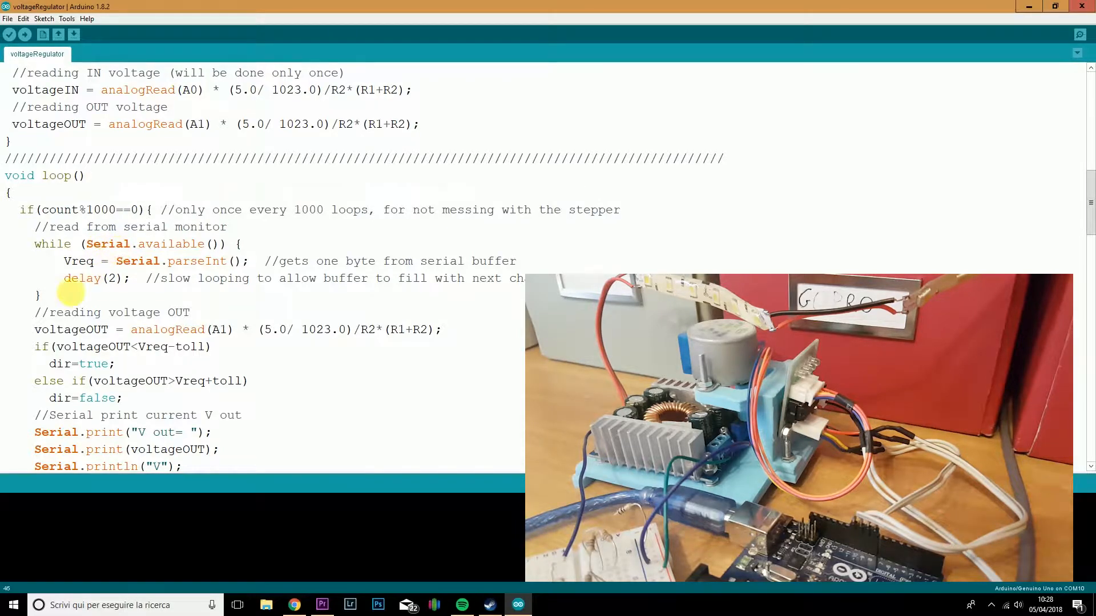
double_click(79, 261)
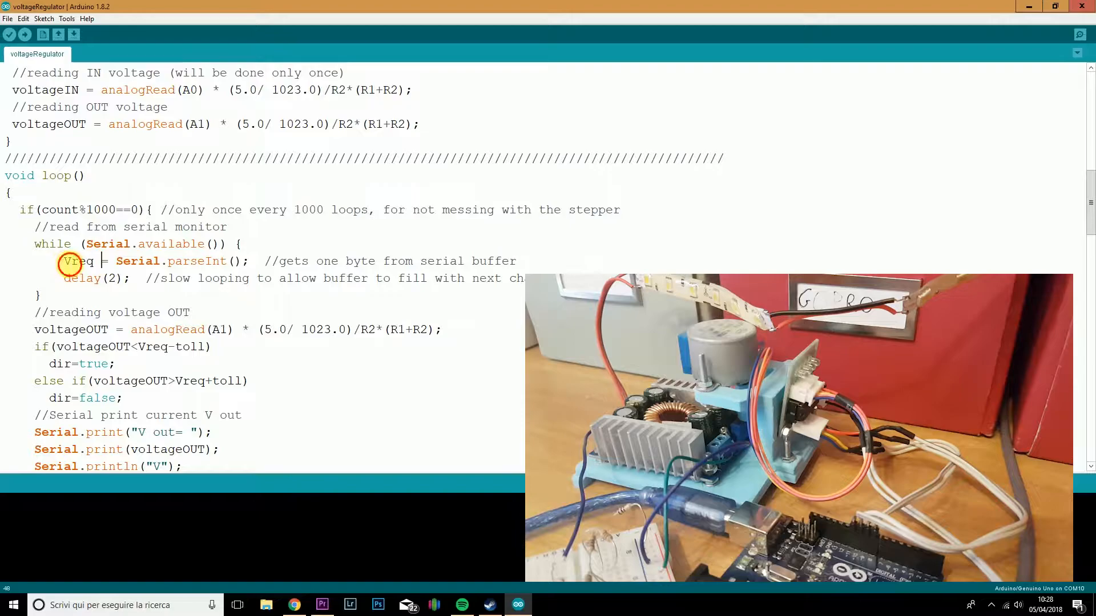
double_click(79, 261)
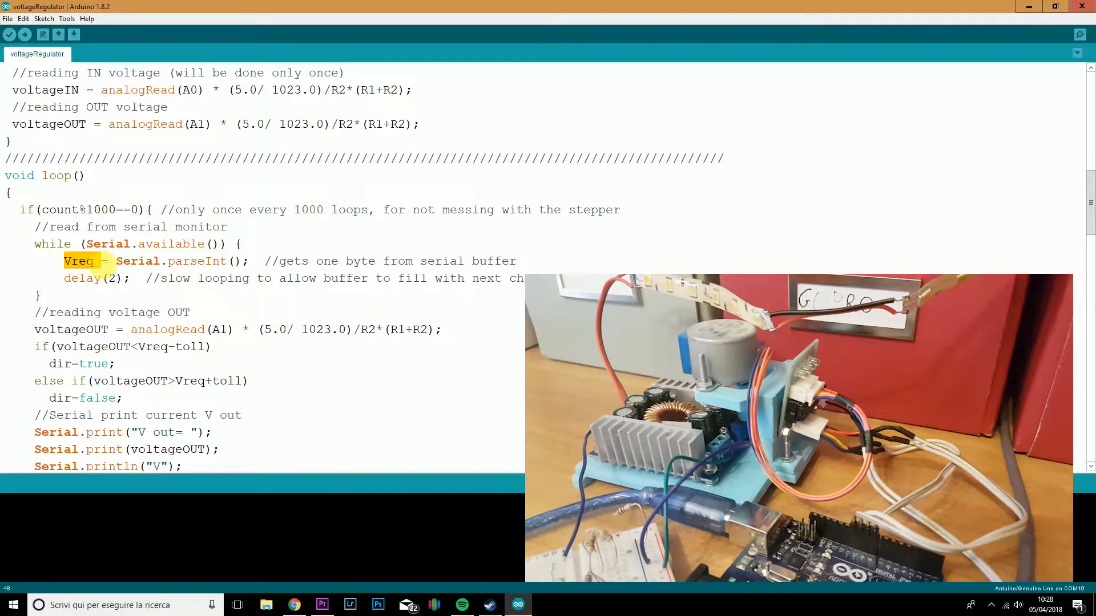
Scroll on through the loop body, highlighting its main statements for review
scroll("down", 3)
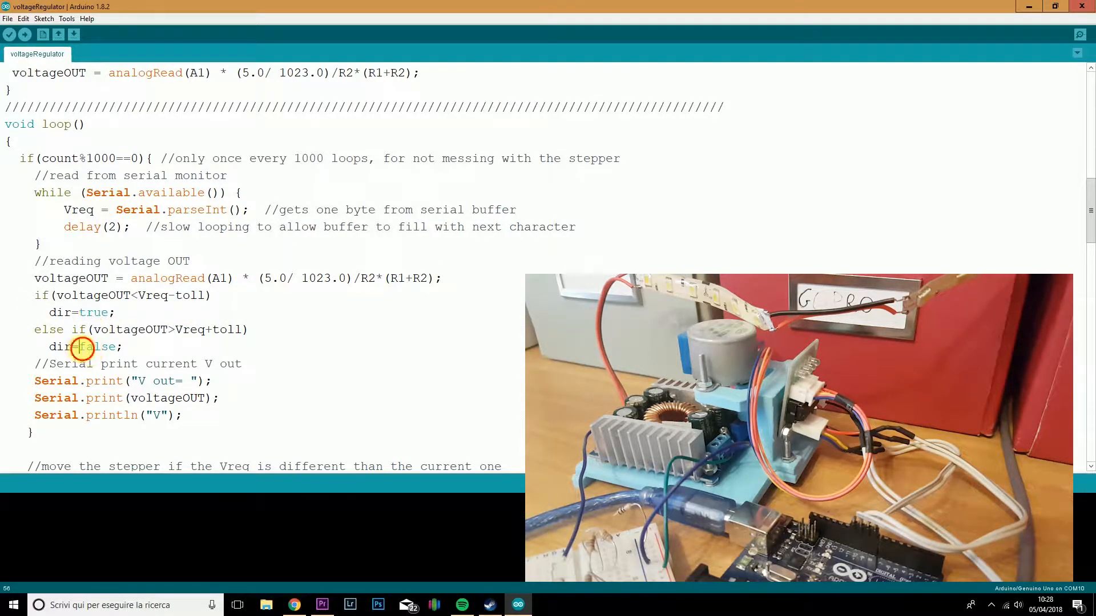
double_click(99, 347)
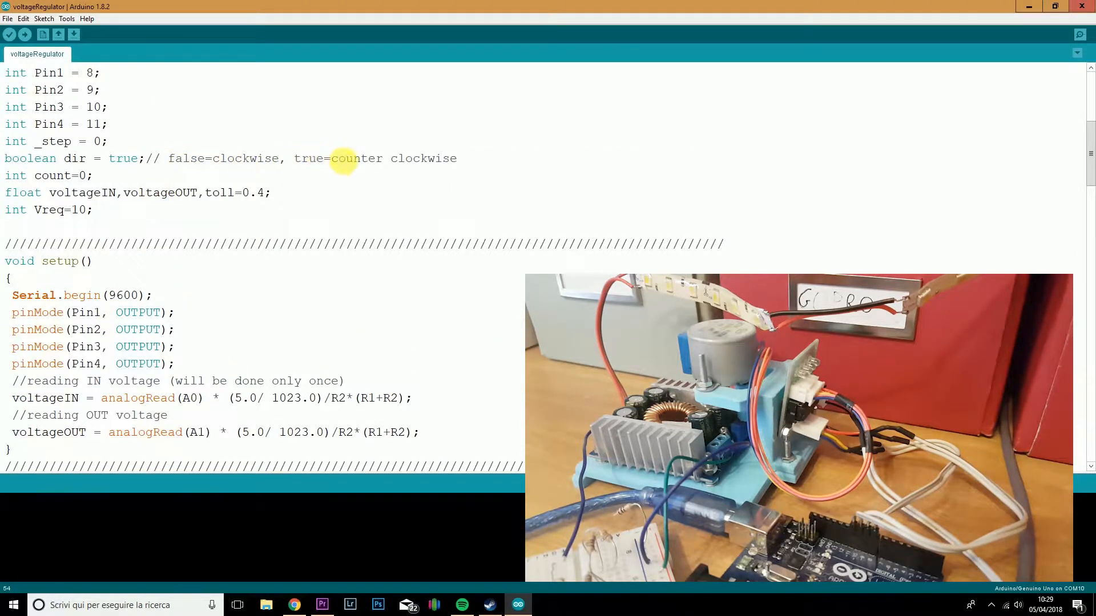
scroll("down", 3)
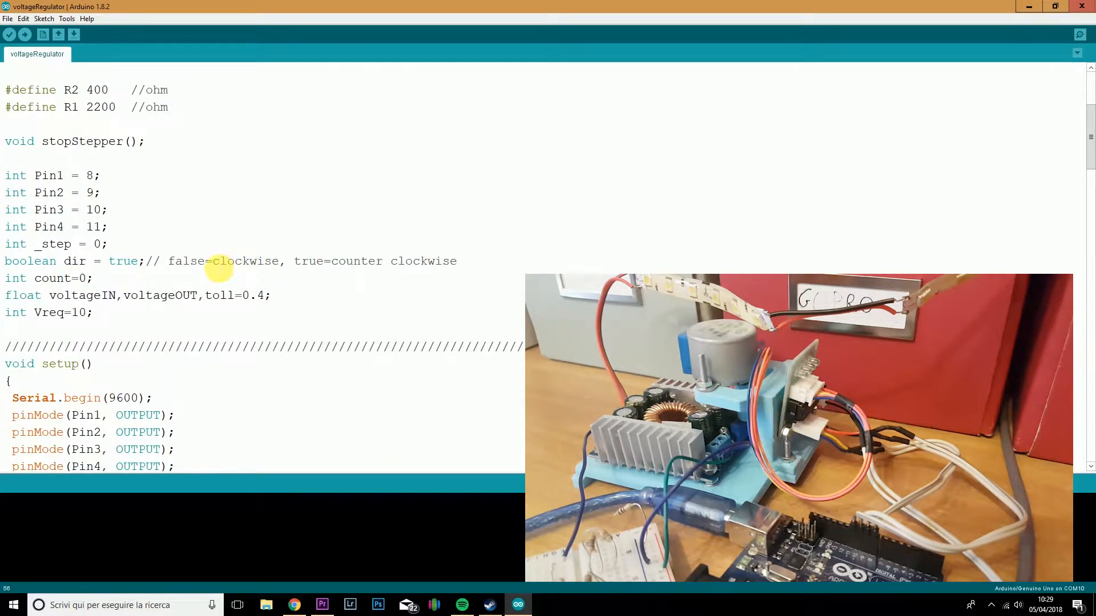
scroll("down", 3)
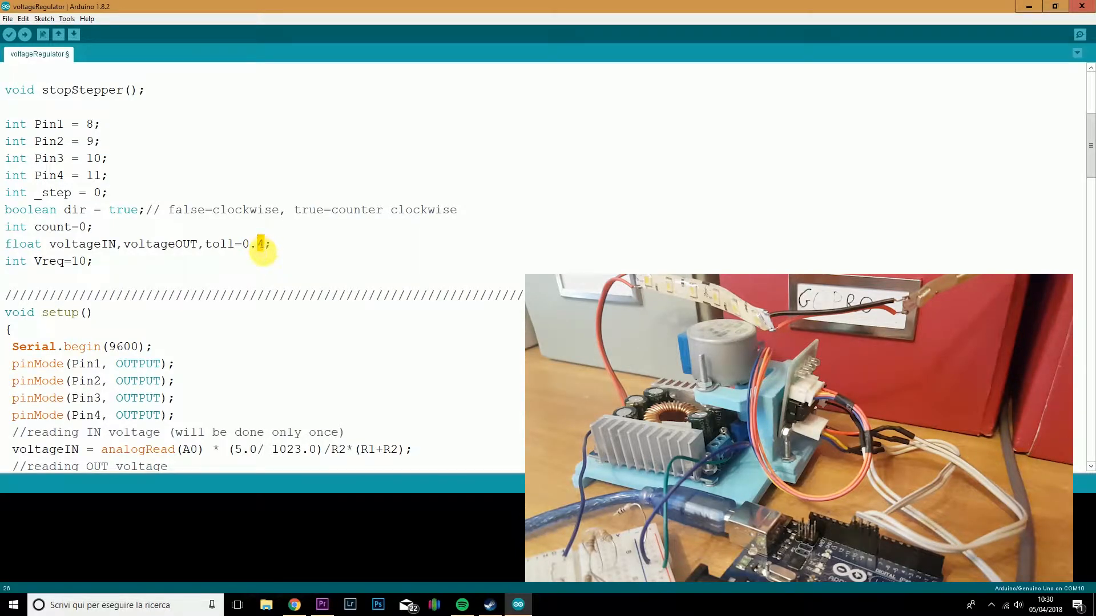
scroll("down", 3)
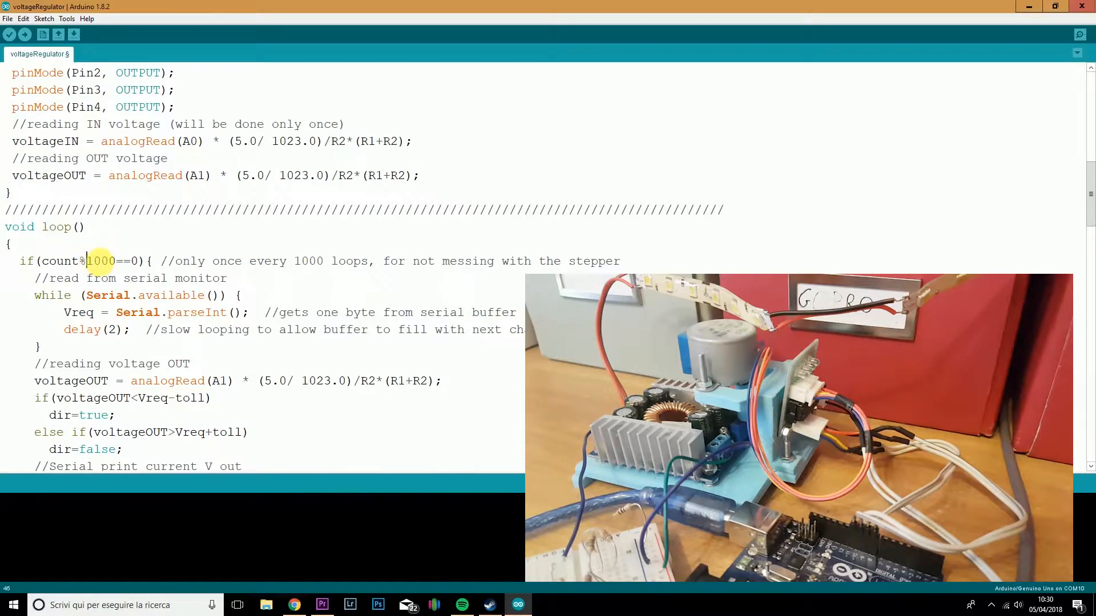
double_click(100, 261)
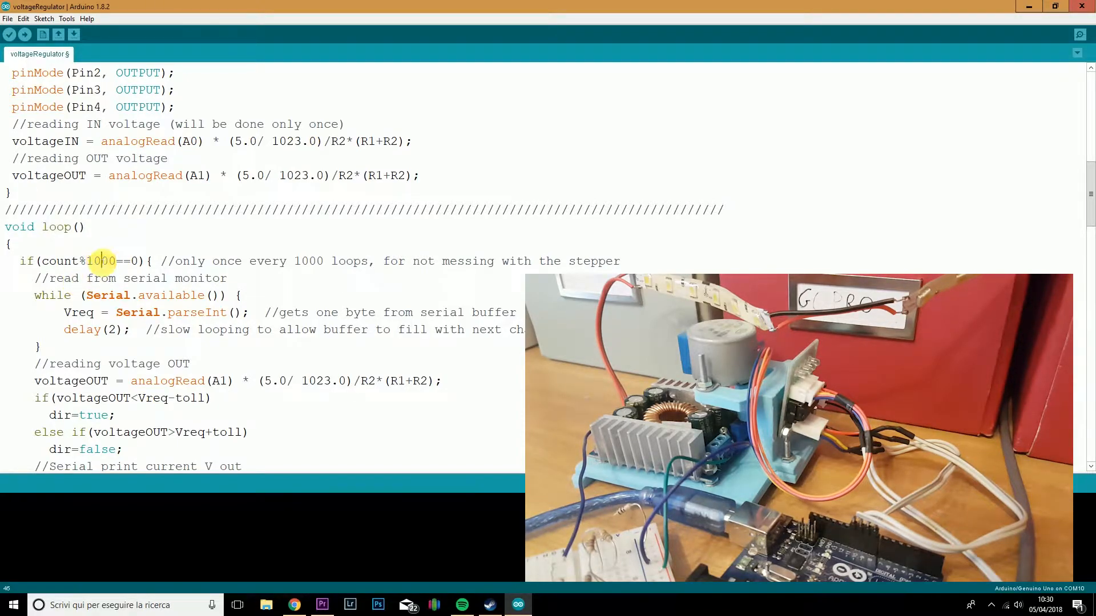
double_click(100, 260)
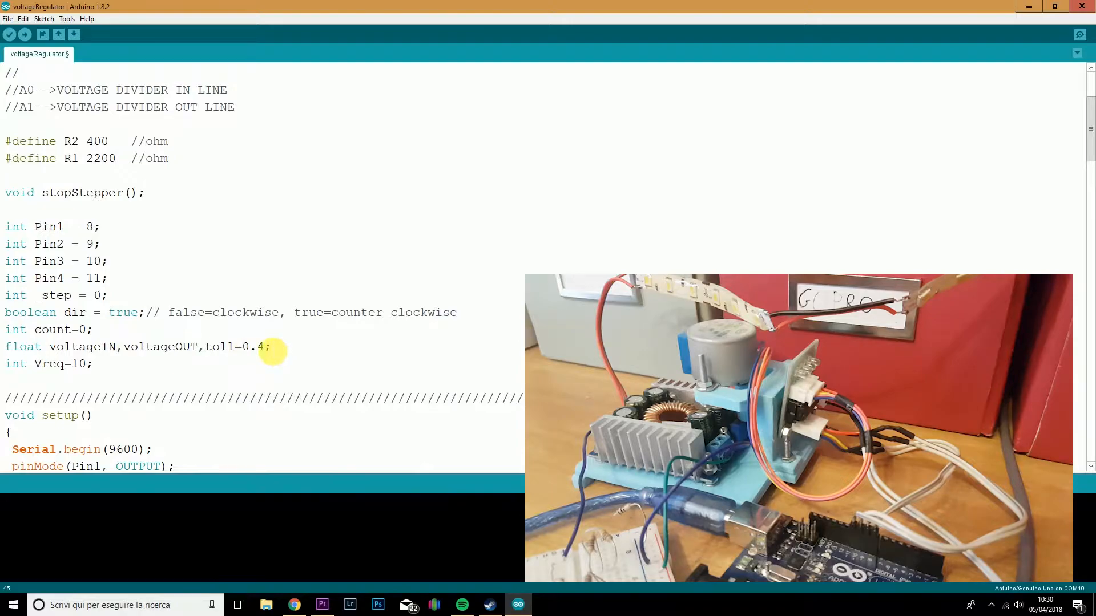
scroll("down", 3)
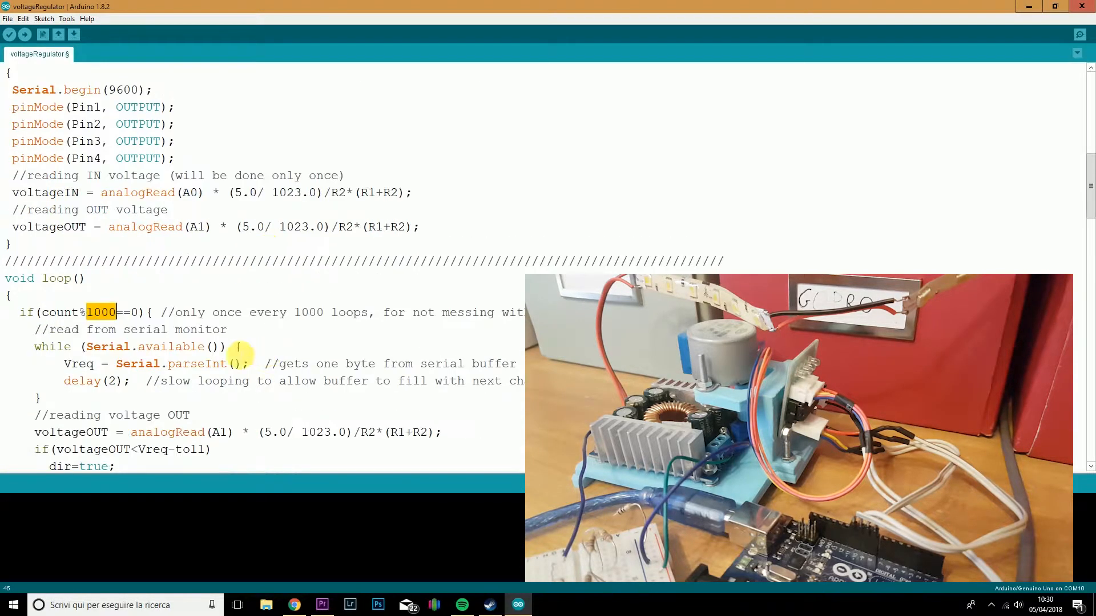
scroll("down", 3)
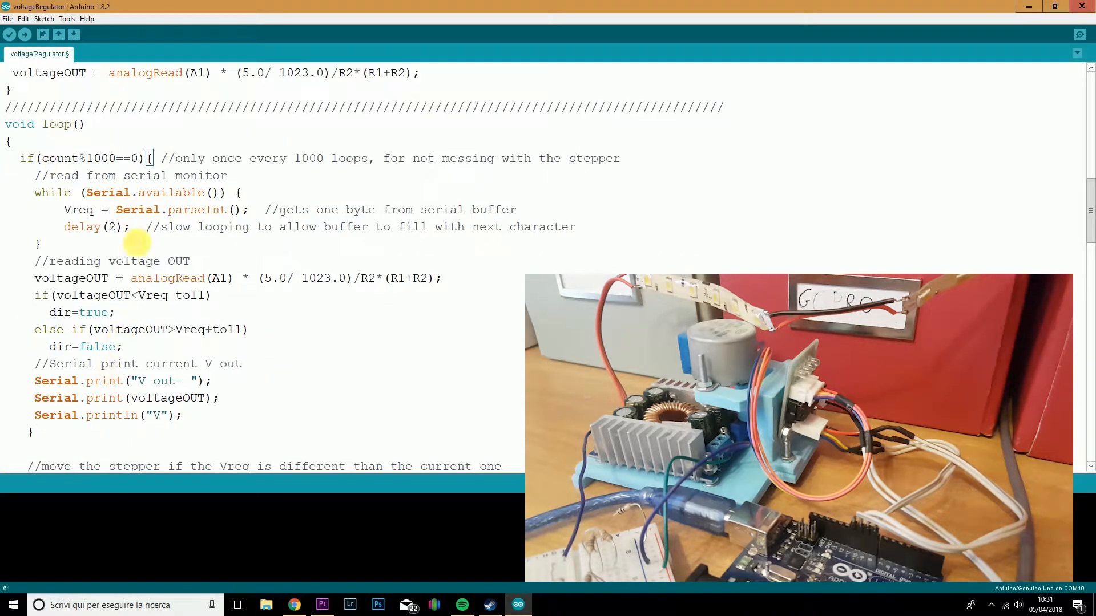
left_click_drag(147, 157, 32, 432)
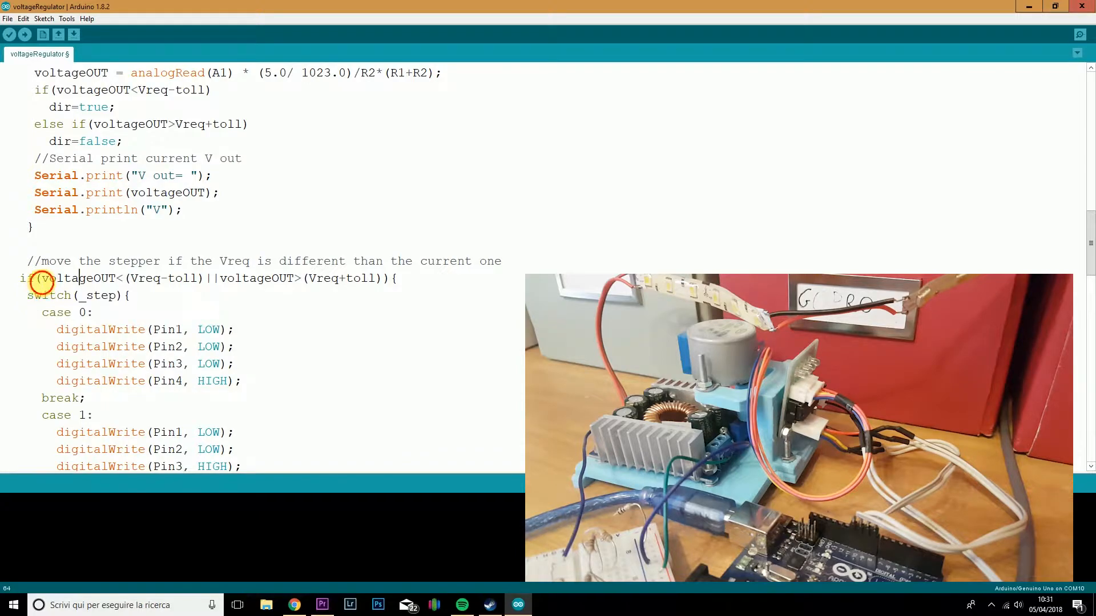
Review the stepper logic: voltageOUT condition, case 0, the _step++ increment and stopStepper
double_click(75, 279)
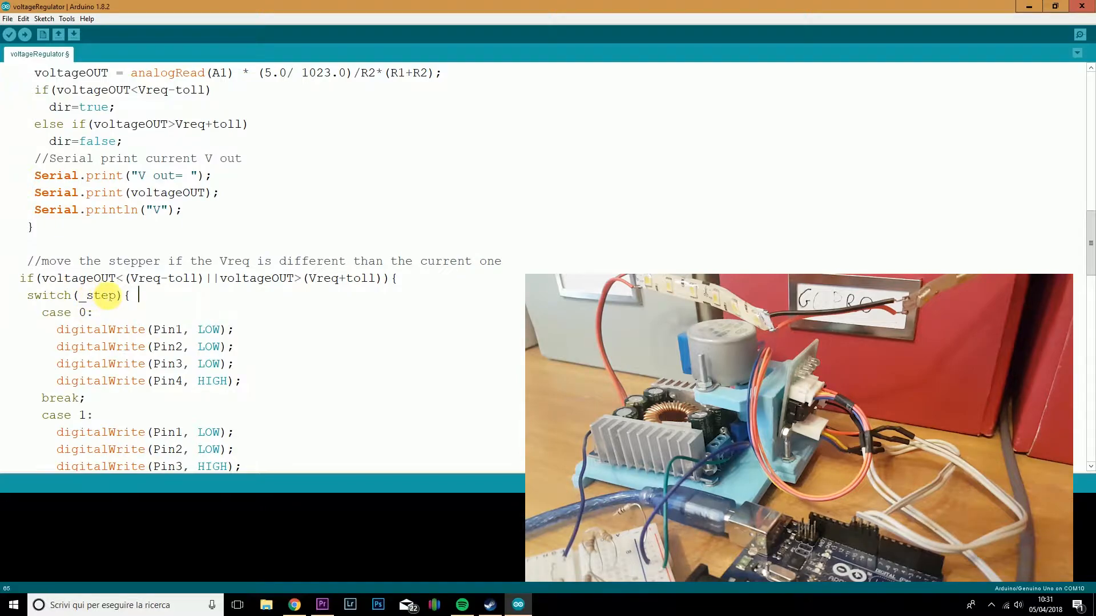
scroll("down", 3)
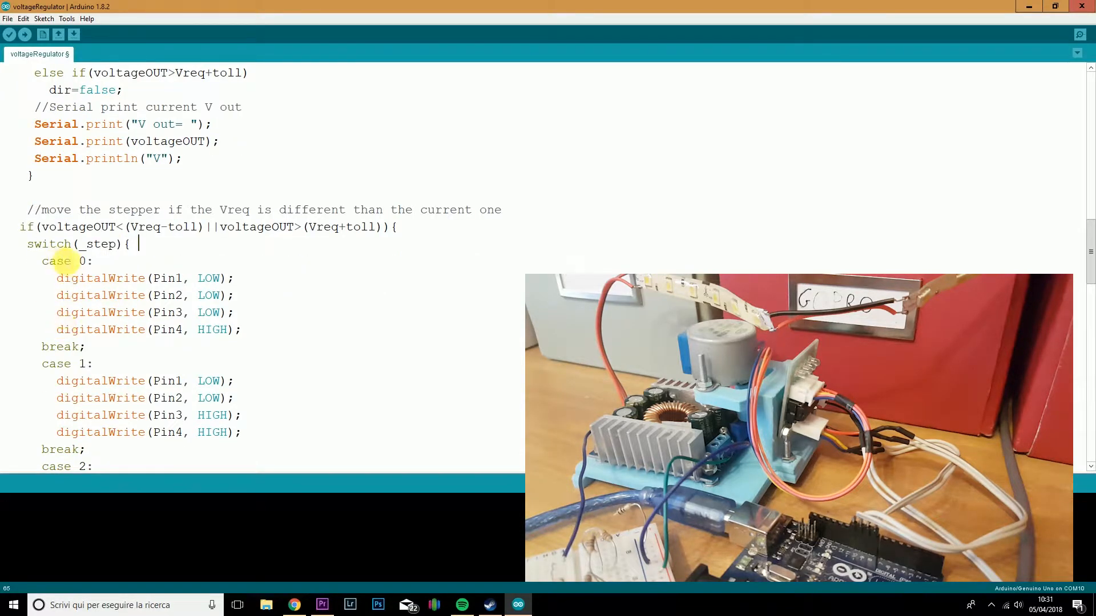
double_click(82, 260)
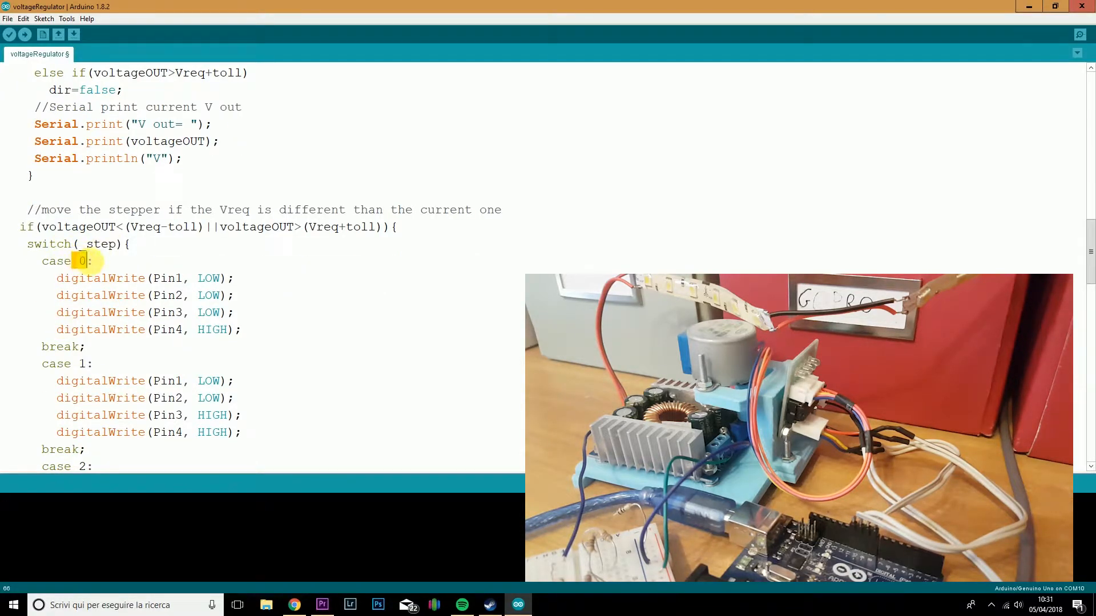
scroll("down", 3)
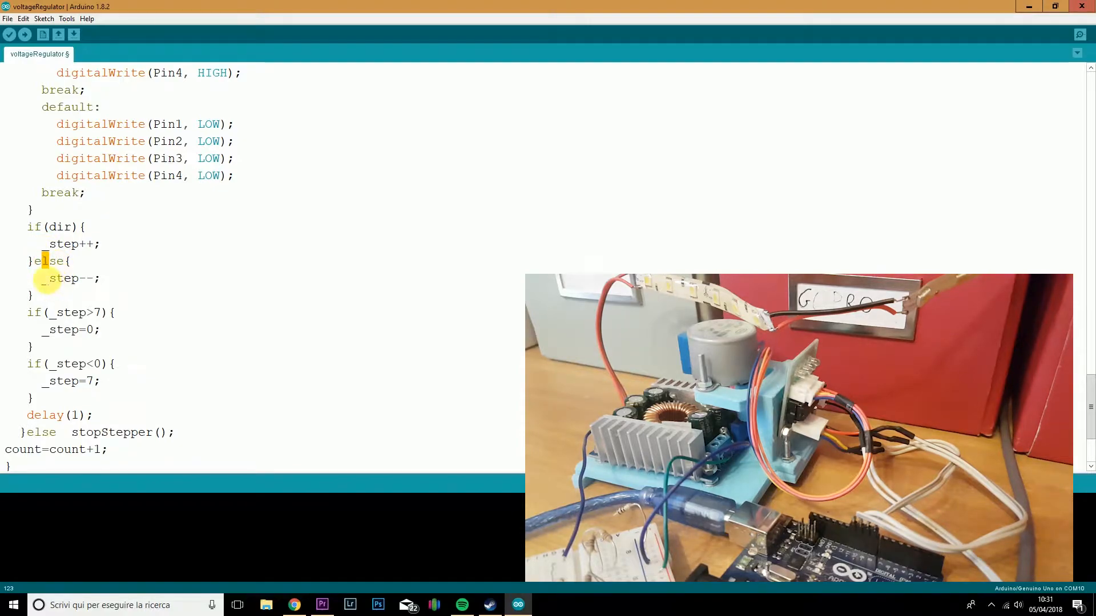
double_click(63, 278)
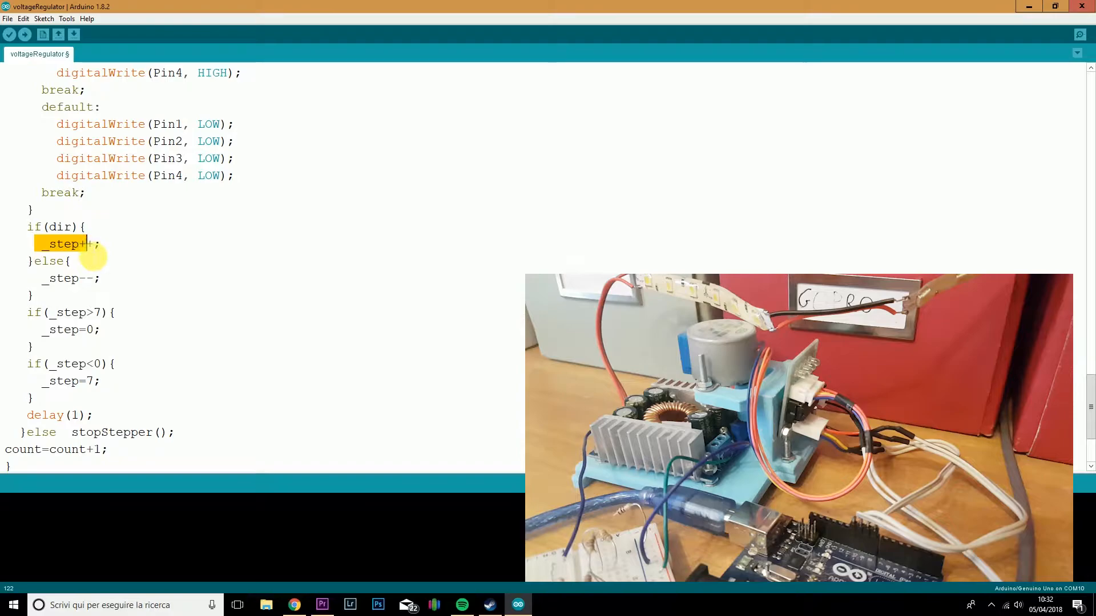
scroll("down", 3)
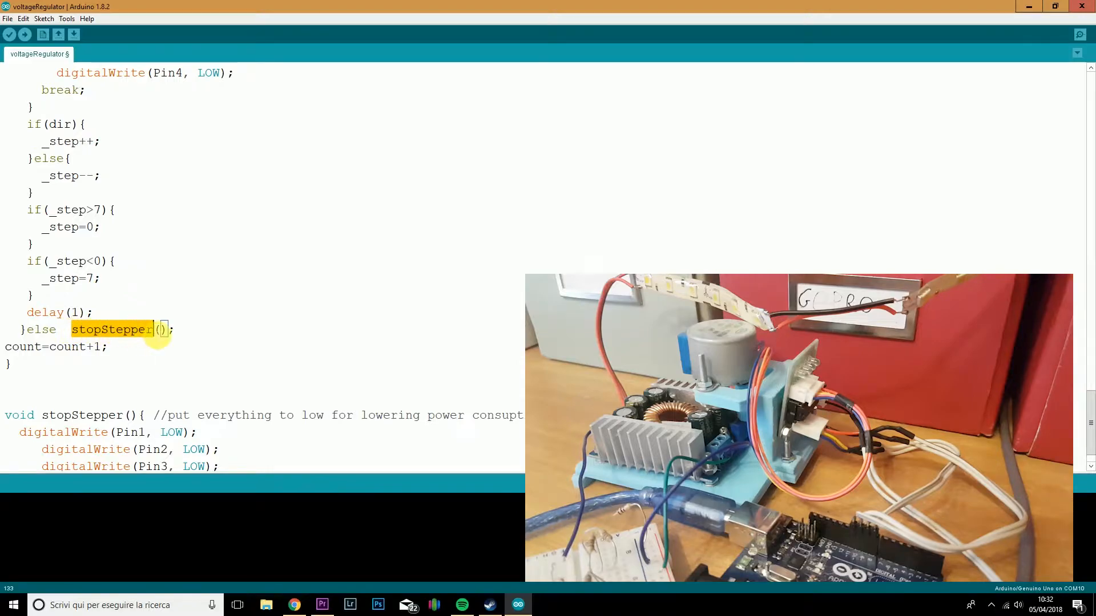
scroll("down", 3)
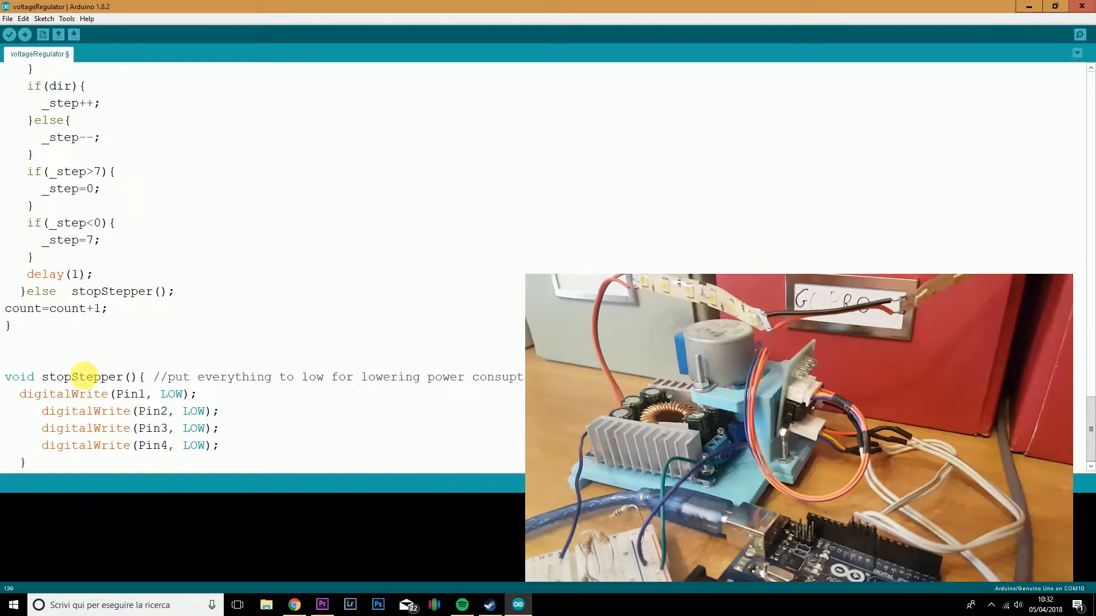
left_click(214, 394)
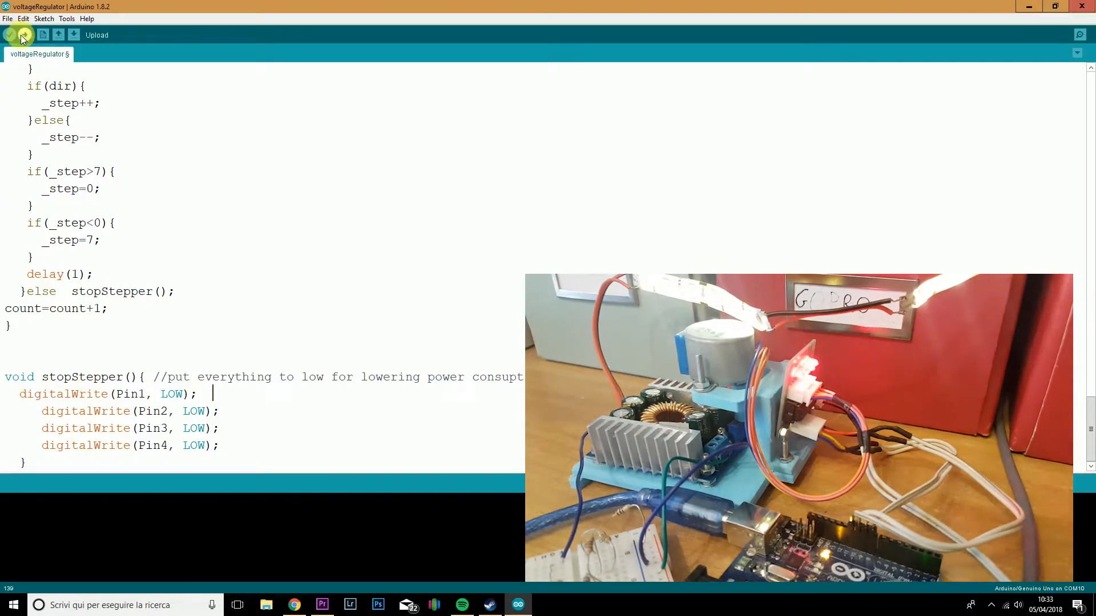
Upload the voltageRegulator sketch to the Uno and bring up the Serial Monitor readings near 10 V
left_click(11, 35)
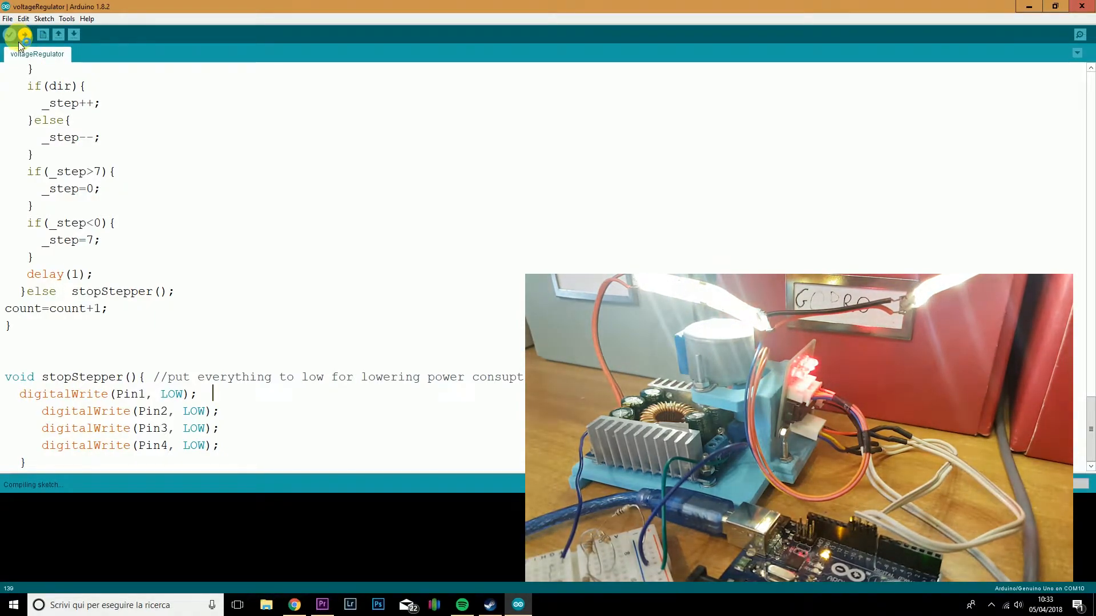
left_click(66, 18)
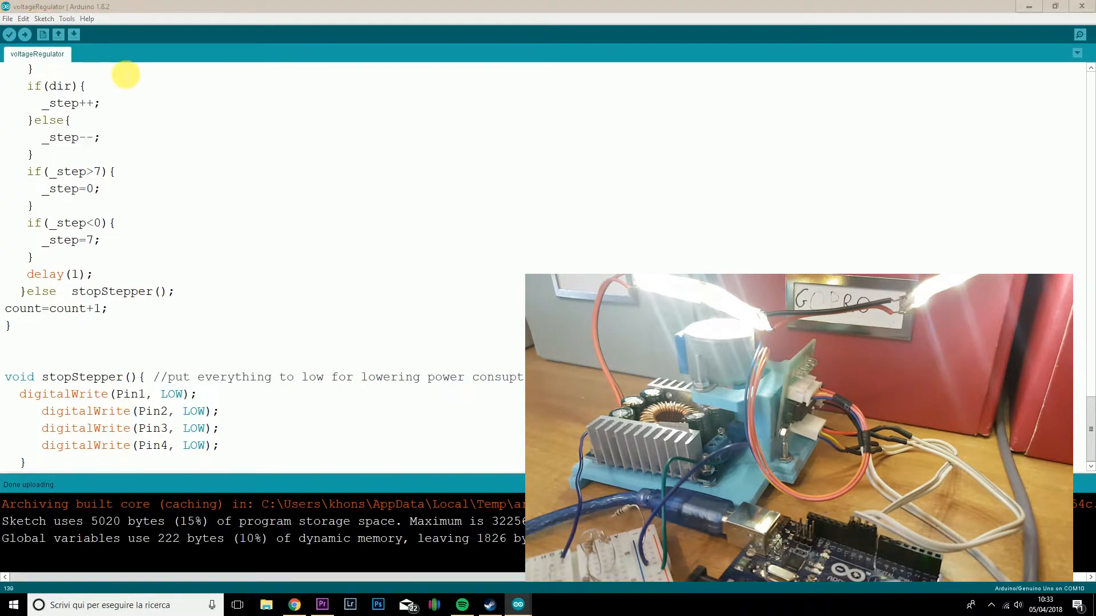
left_click(1080, 35)
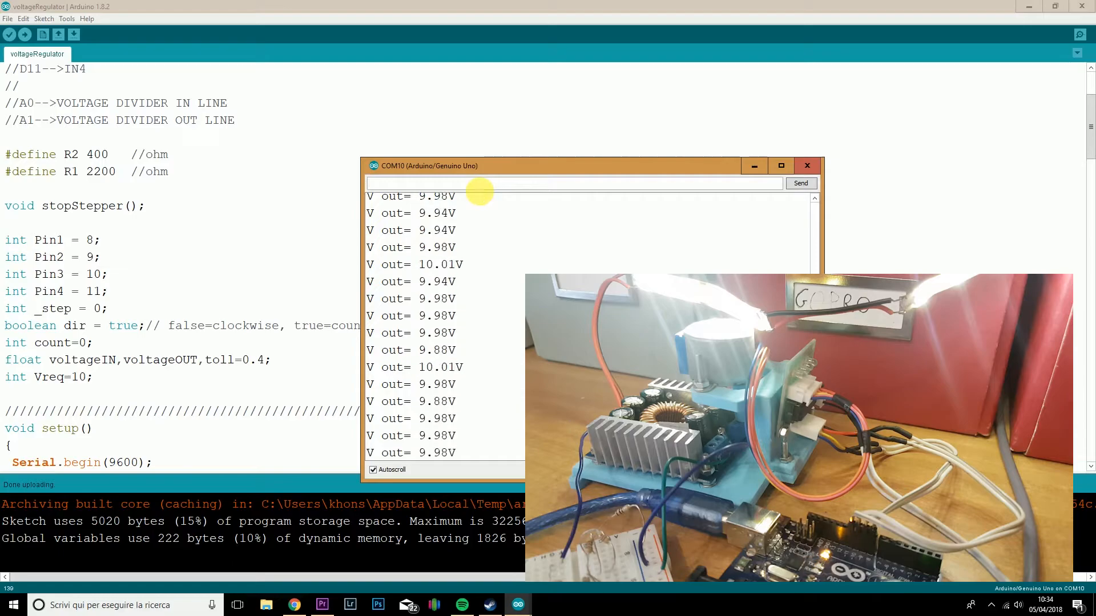
Send a 7 V request so V out settles near 7.2 V, then enter 11 as the next request
type("7")
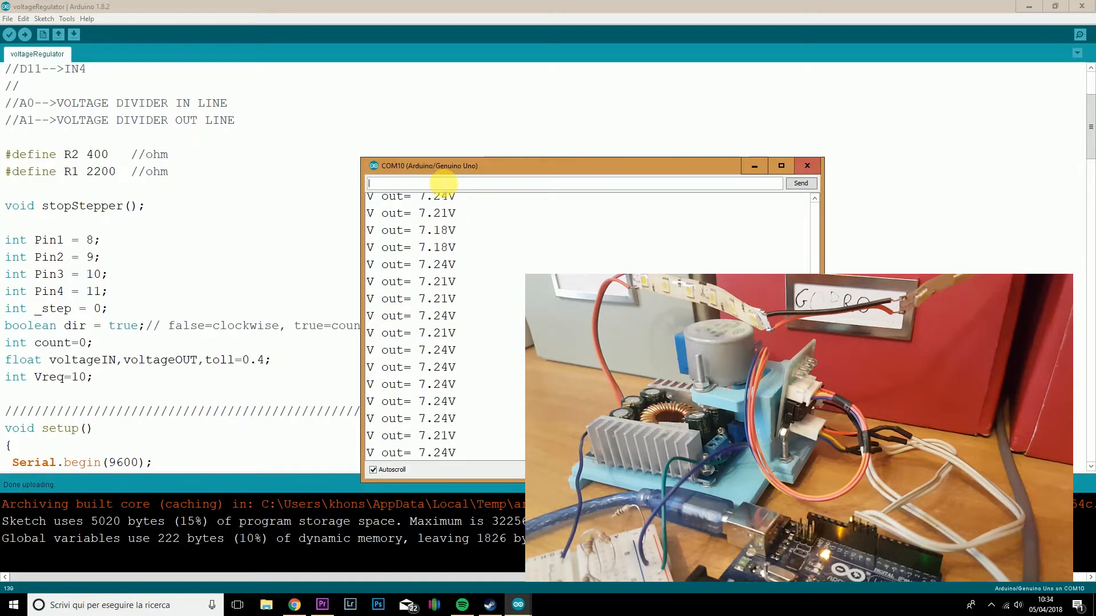
type("11")
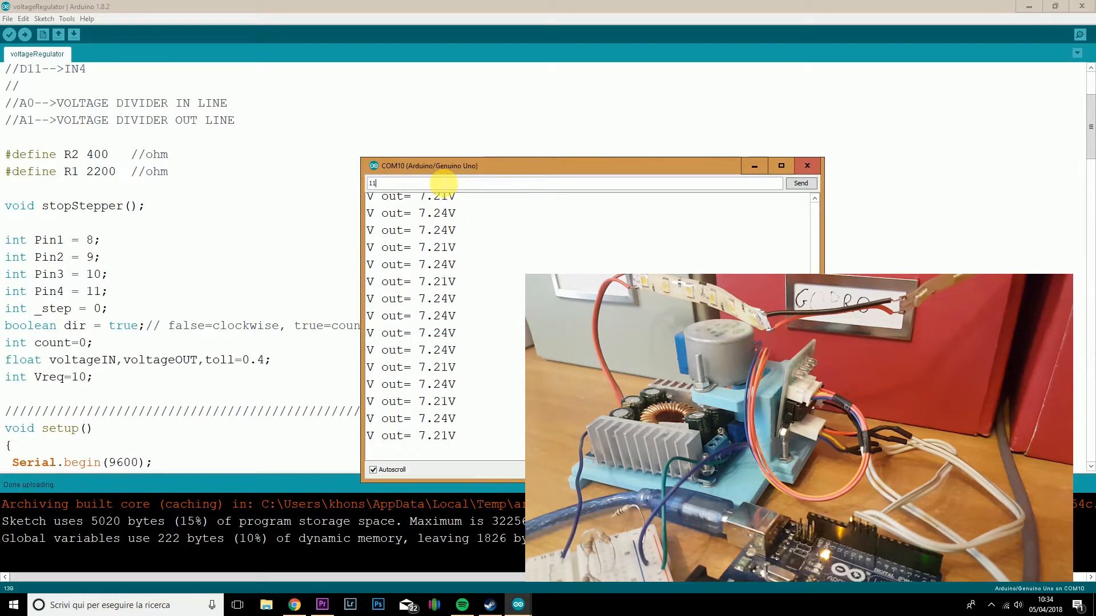